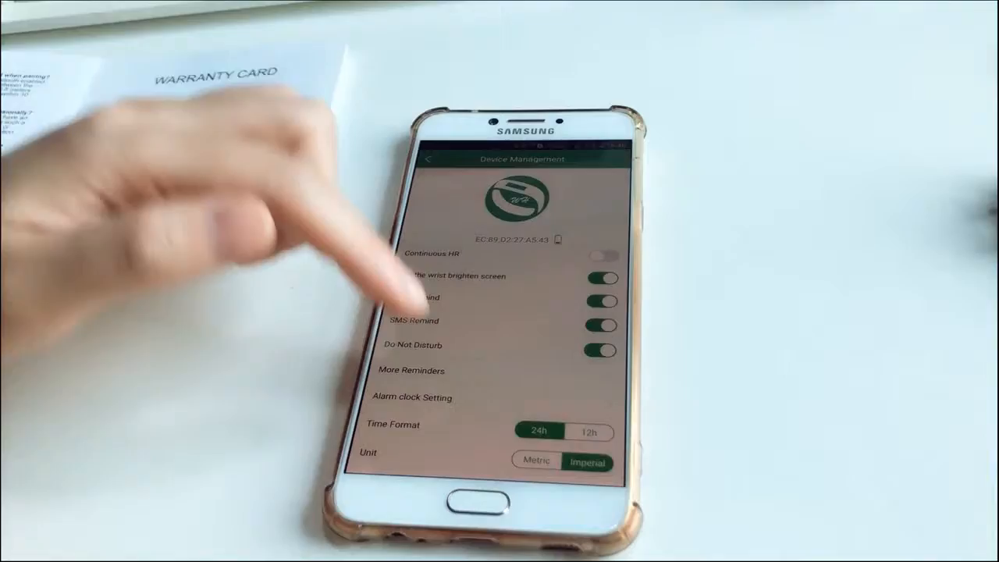
Check the Call Remind, SMS Remind and Do Not Disturb toggles, then scroll to firmware Latest V76.3.6
{"action": "left_click", "coordinate": [412, 370]}
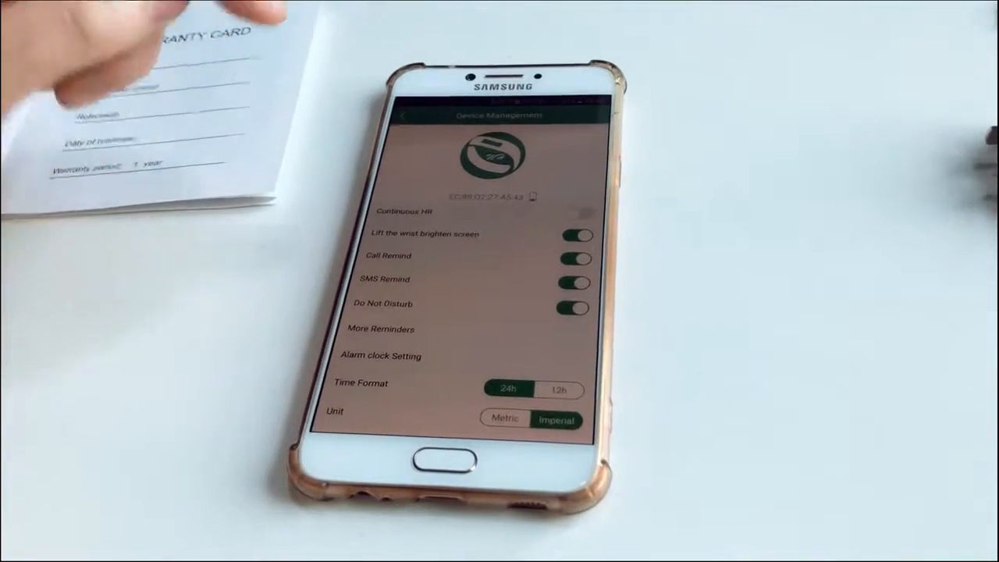
{"action": "scroll", "scroll_direction": "down", "scroll_amount": 3}
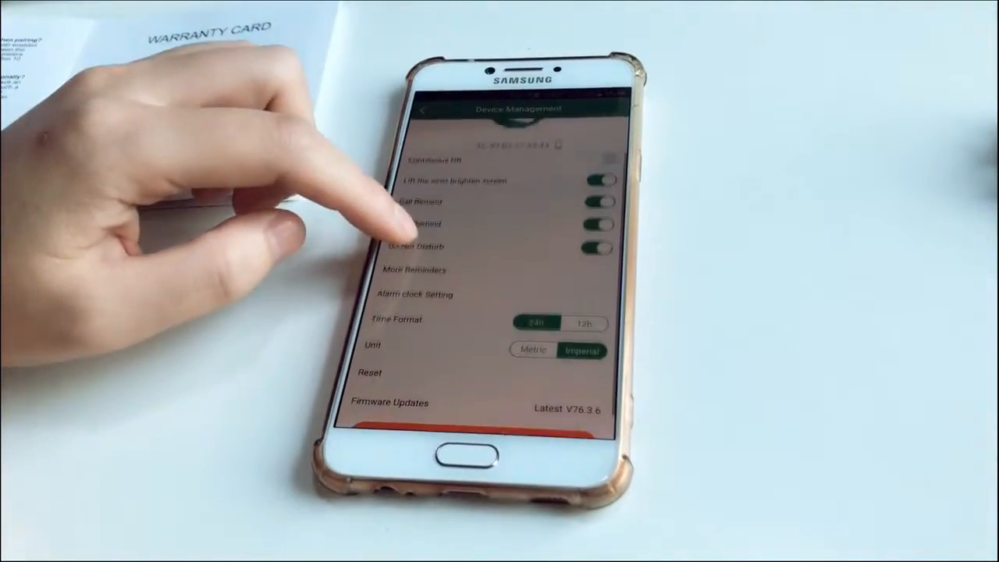